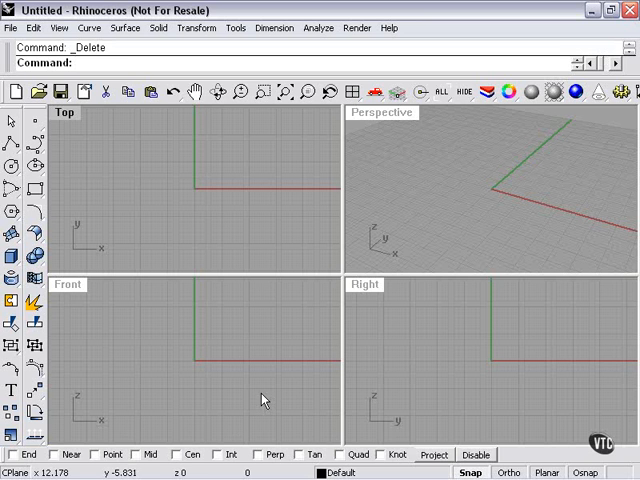
pyautogui.moveTo(268, 381)
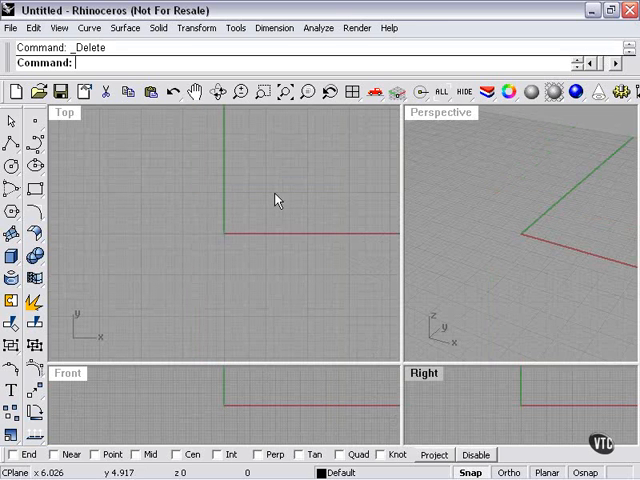
pyautogui.moveTo(13, 263)
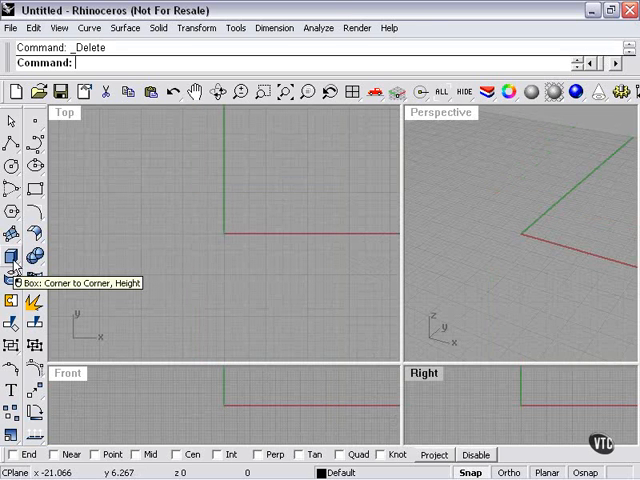
# Start the Corner to Corner, Height box tool and place the first base corner
pyautogui.click(14, 258)
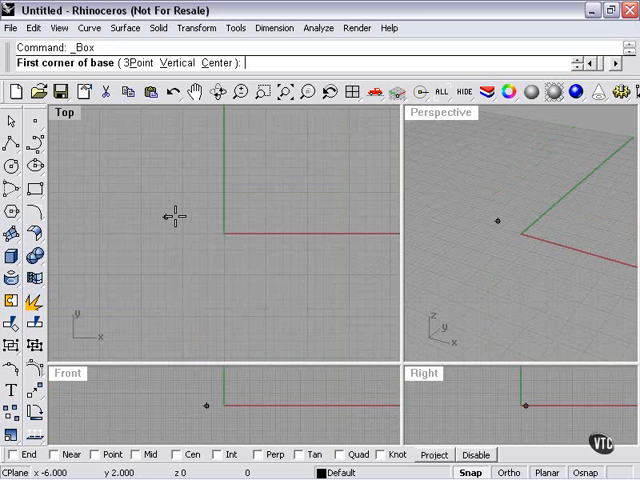
pyautogui.click(256, 245)
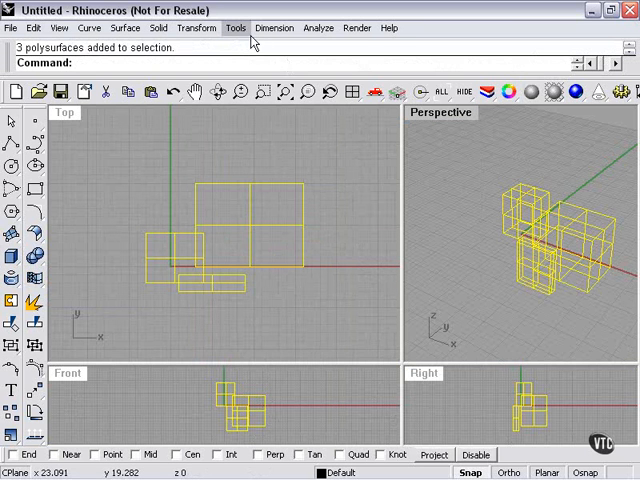
# Convert the boxes to polygon meshes, accepting the low-polygon slider settings
pyautogui.click(235, 27)
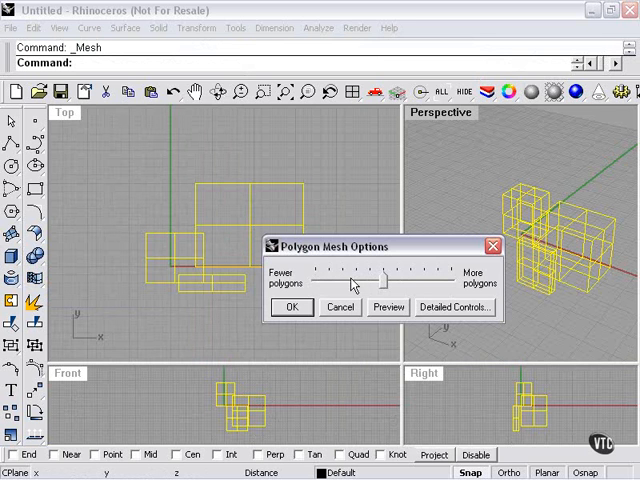
pyautogui.click(291, 307)
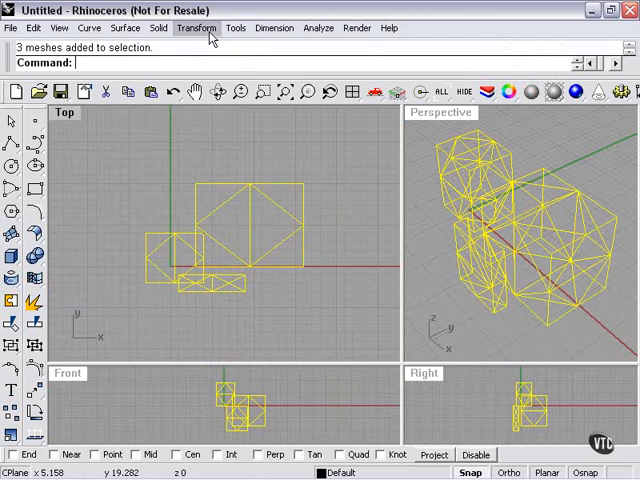
pyautogui.click(197, 27)
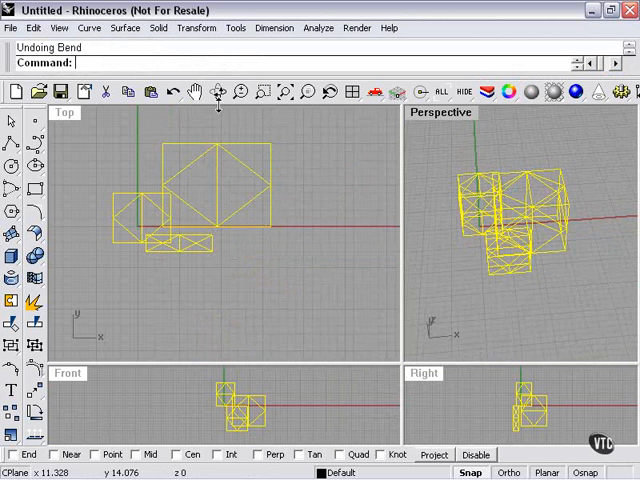
# Reapply the undone bend with Edit > Redo
pyautogui.click(34, 27)
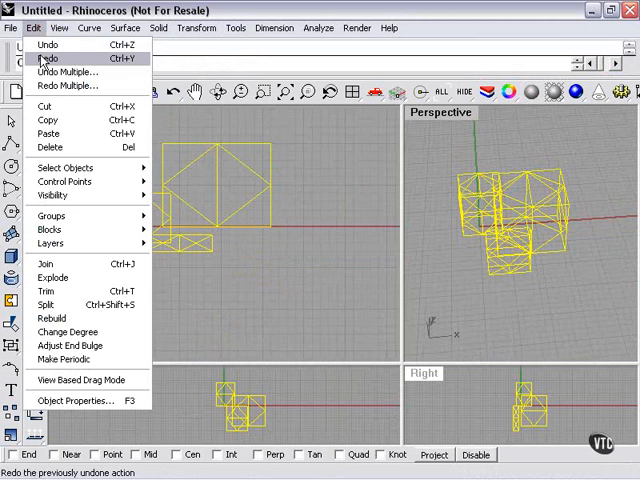
pyautogui.click(48, 59)
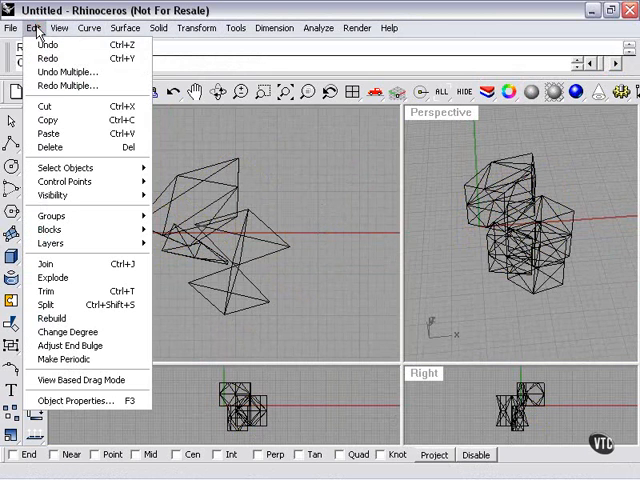
# Use Undo Multiple to undo the steps from Bend back through Mesh
pyautogui.click(68, 72)
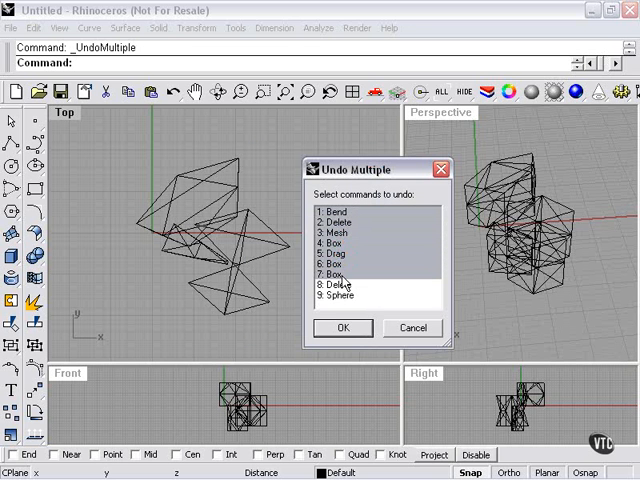
pyautogui.click(337, 211)
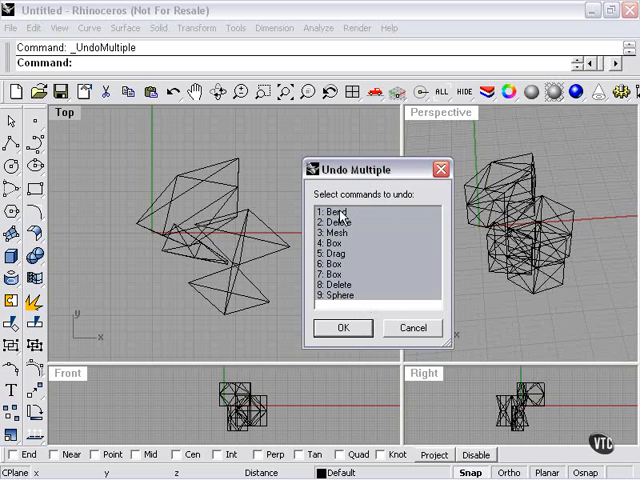
pyautogui.moveTo(343, 302)
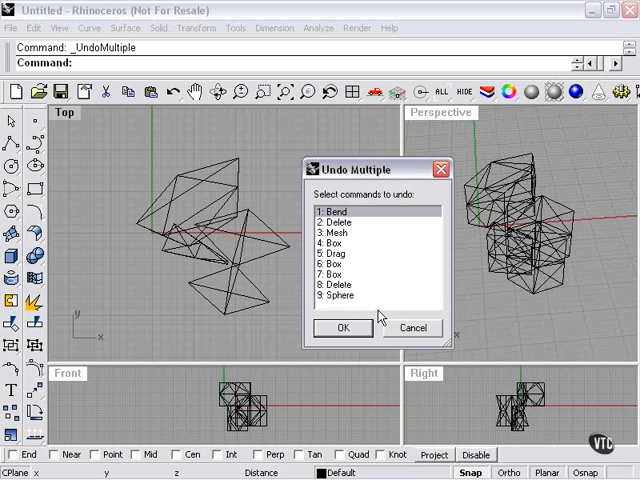
pyautogui.click(340, 221)
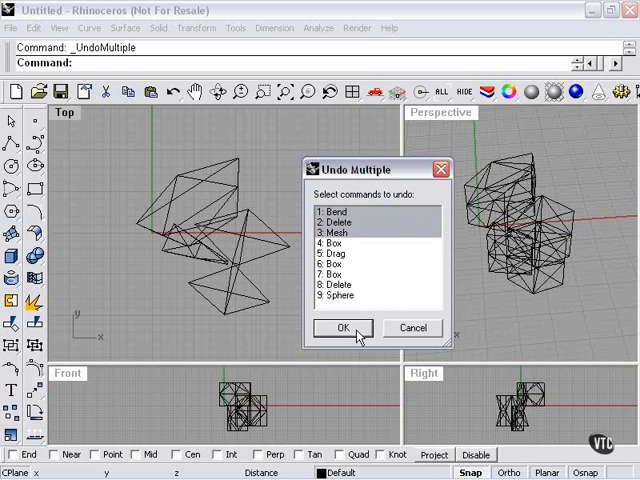
pyautogui.click(342, 328)
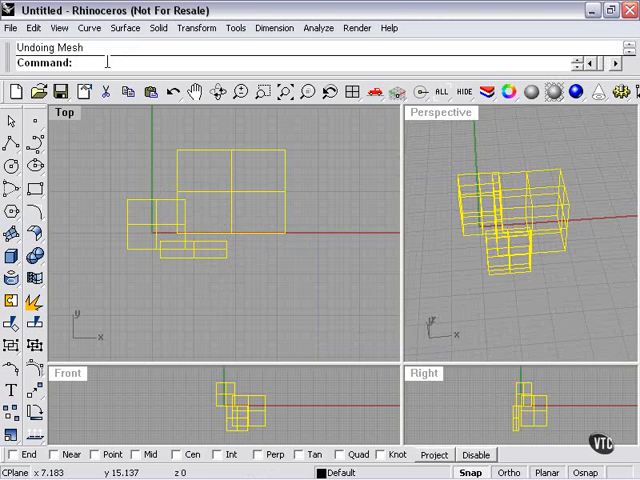
# Redo Multiple the Mesh through Bend range, then Redo the remaining bend
pyautogui.click(33, 27)
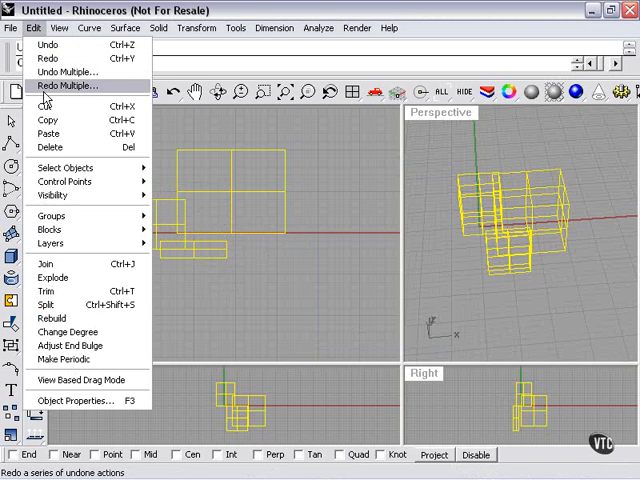
pyautogui.click(68, 86)
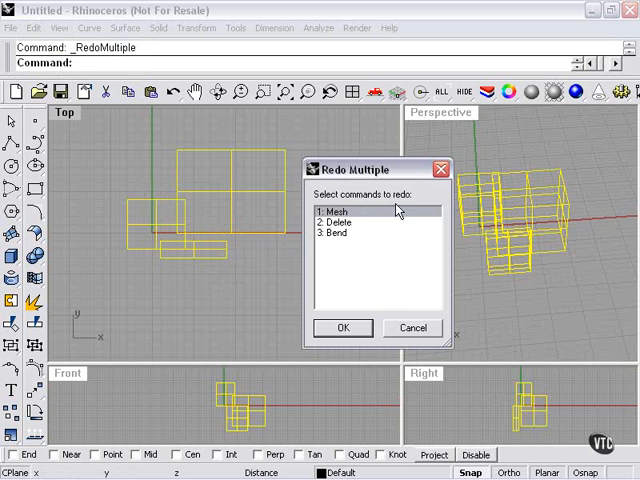
pyautogui.click(340, 223)
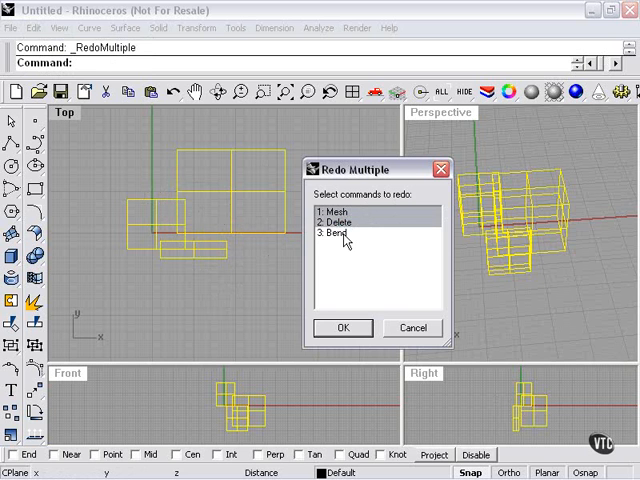
pyautogui.click(340, 234)
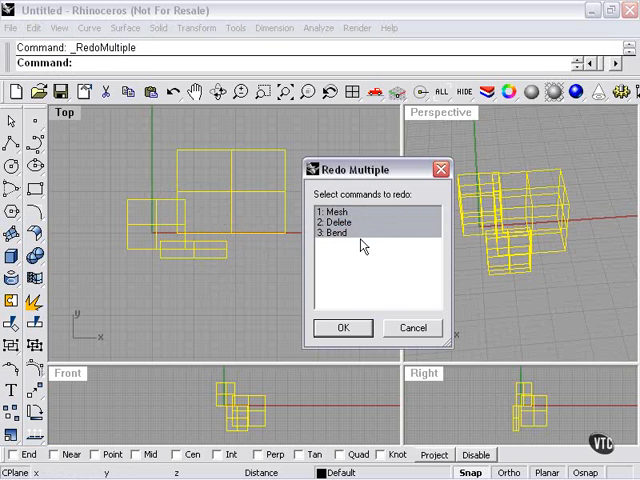
pyautogui.click(342, 328)
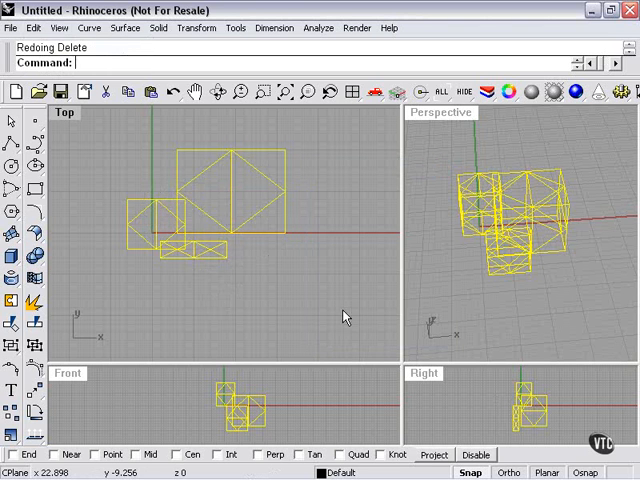
pyautogui.click(34, 27)
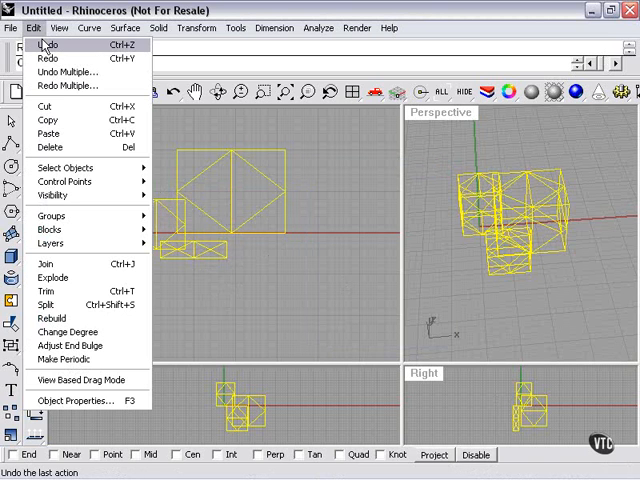
pyautogui.click(46, 58)
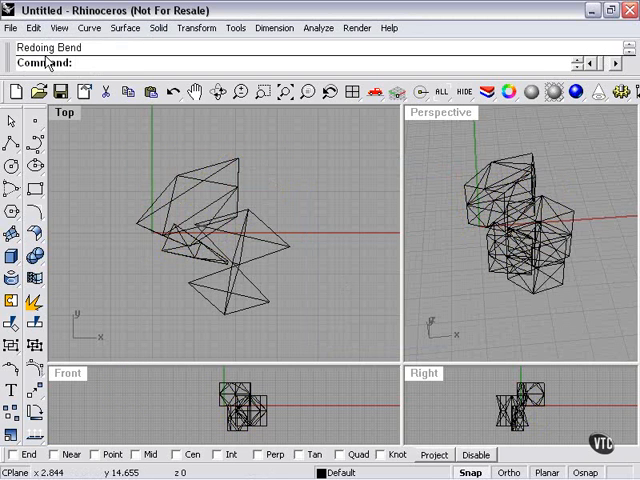